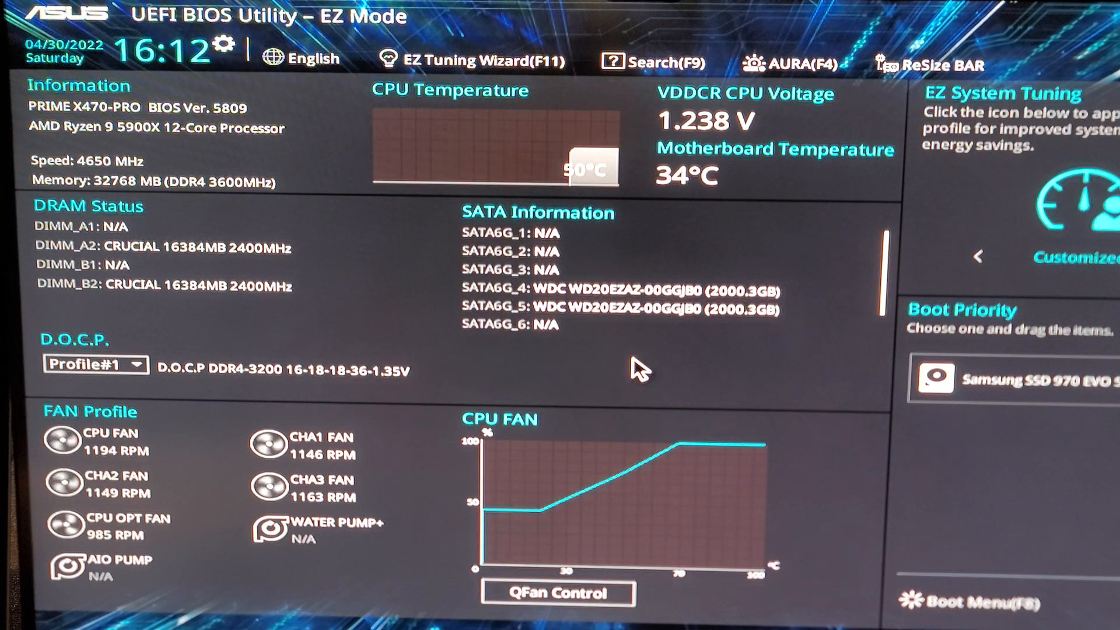
Step: Enter Advanced Mode, go to Ai Tweaker, and confirm CPU Core Ratio reads 46.50
{"action": "key", "text": "F7"}
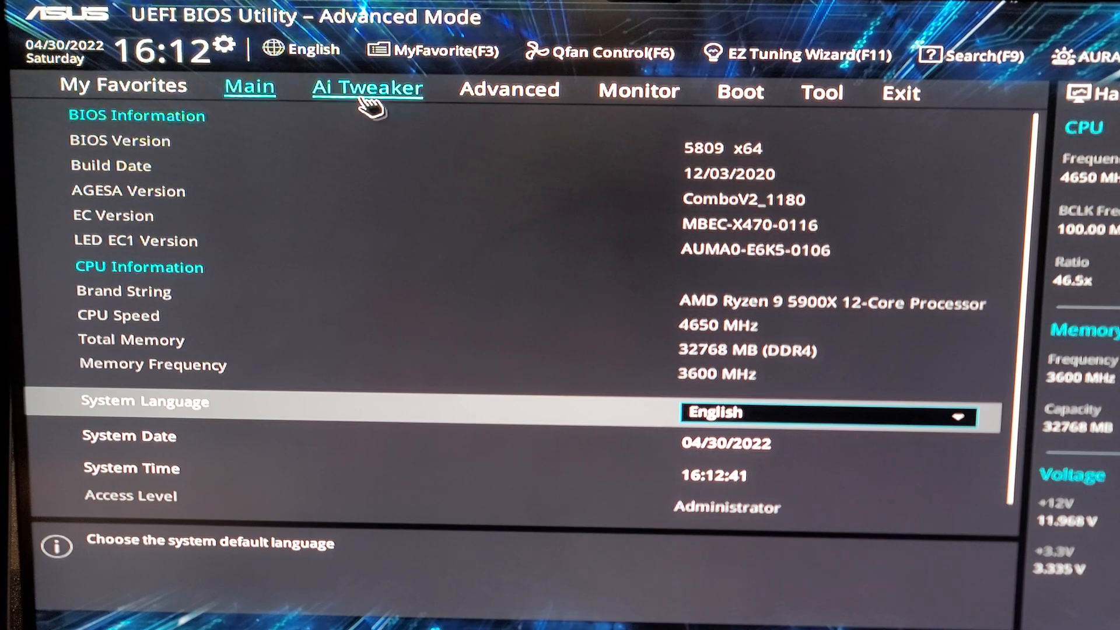
{"action": "left_click", "coordinate": [366, 86]}
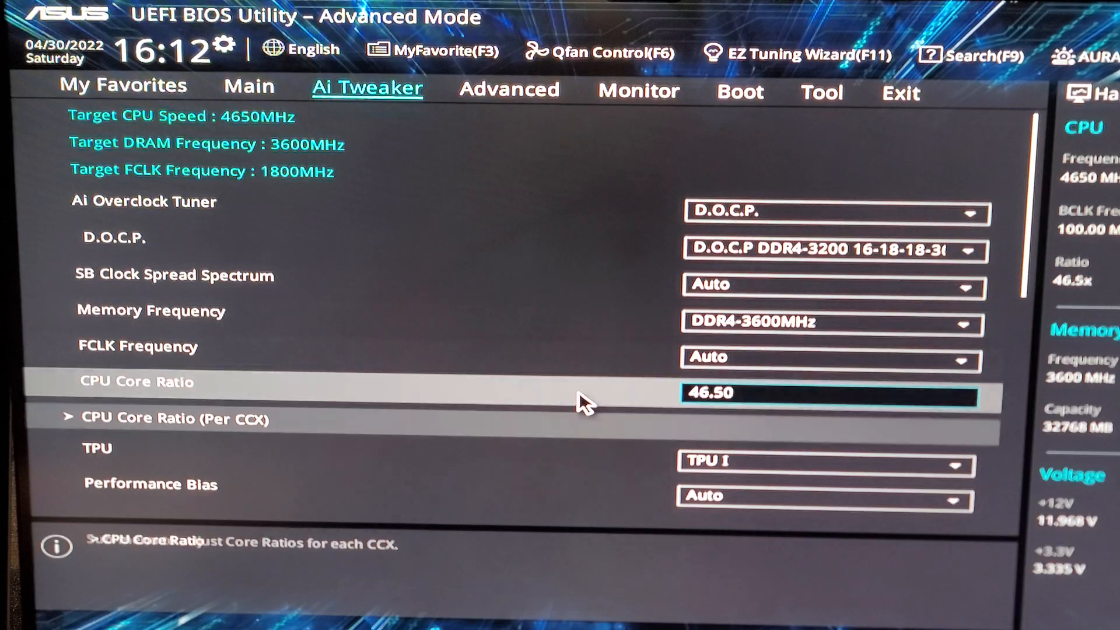
{"action": "scroll", "scroll_direction": "down", "scroll_amount": 3}
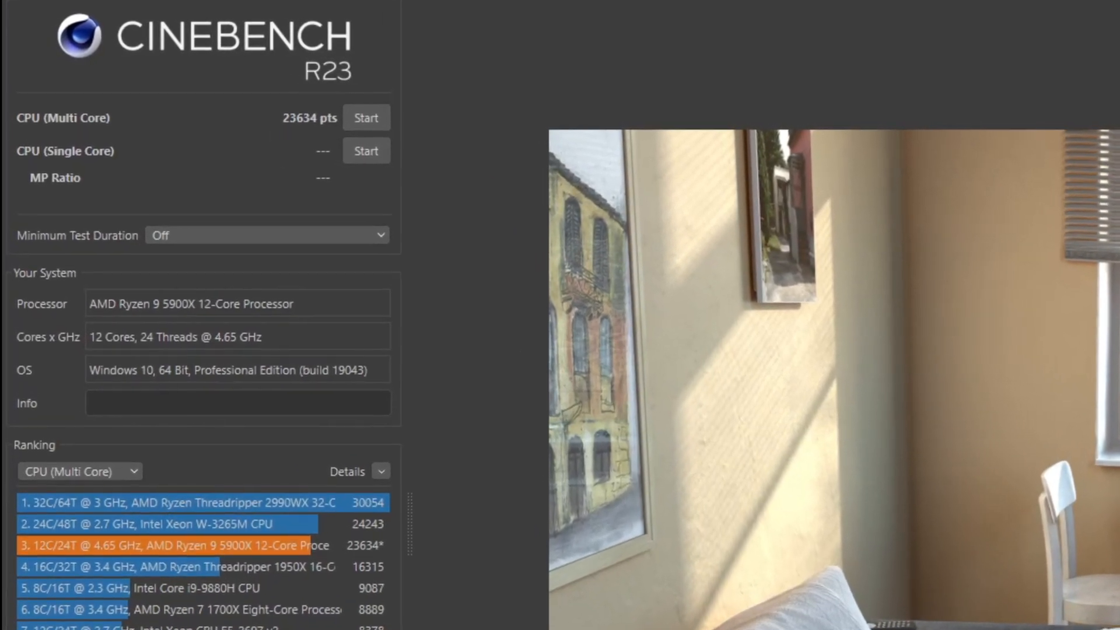
Step: After the 23455-point multi-core run, open the Minimum Test Duration dropdown
{"action": "left_click", "coordinate": [143, 159]}
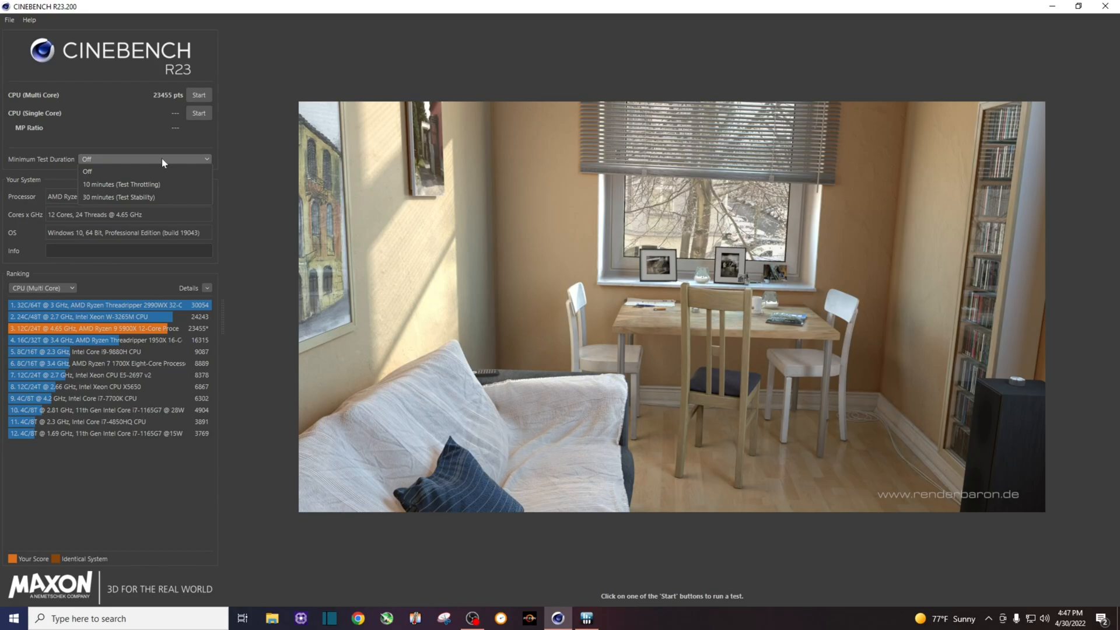